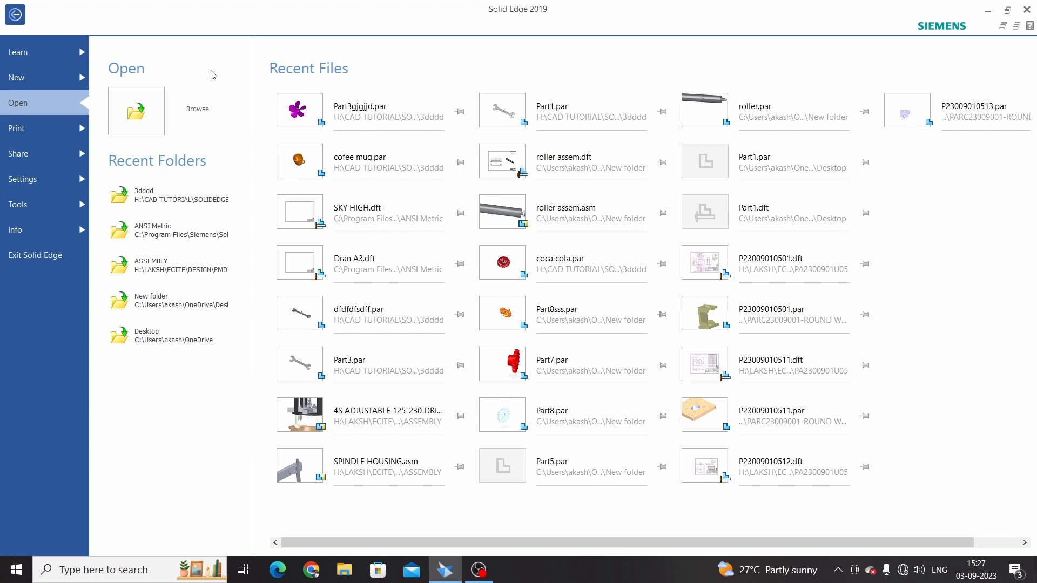
mouse_move(218, 84)
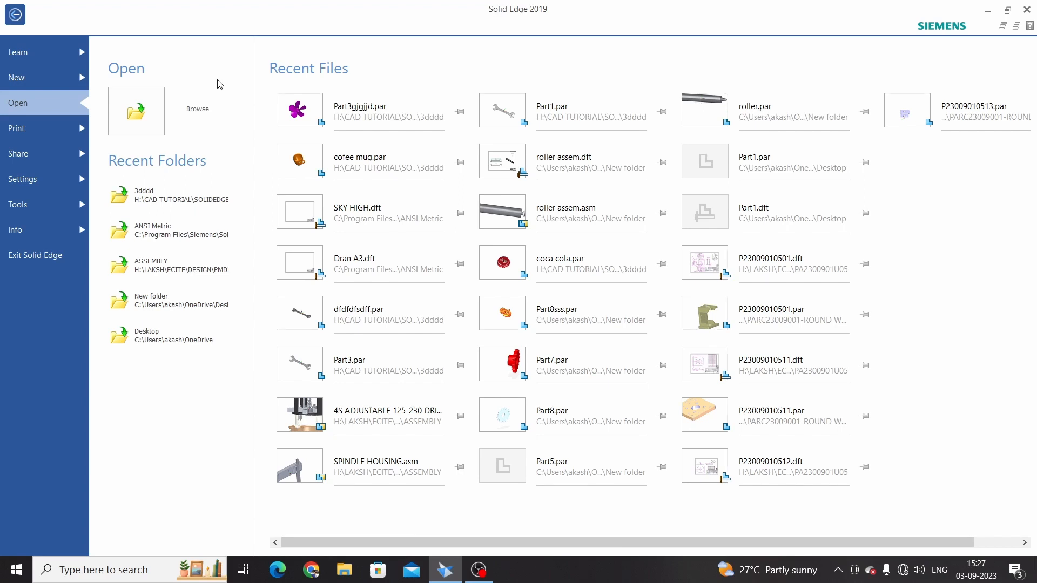
Show the New page with the standard ISO metric templates.
click(16, 78)
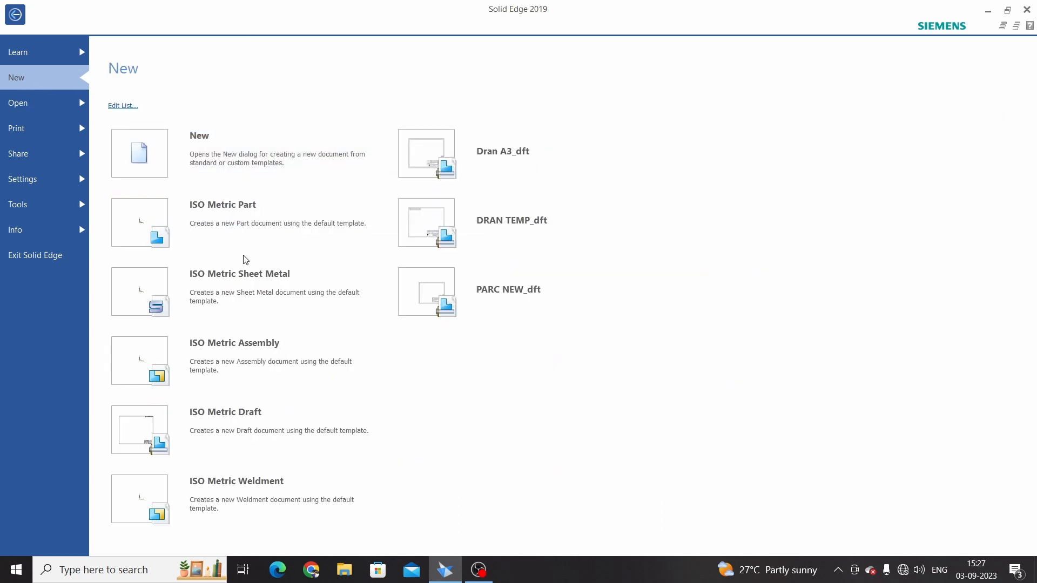
mouse_move(199, 284)
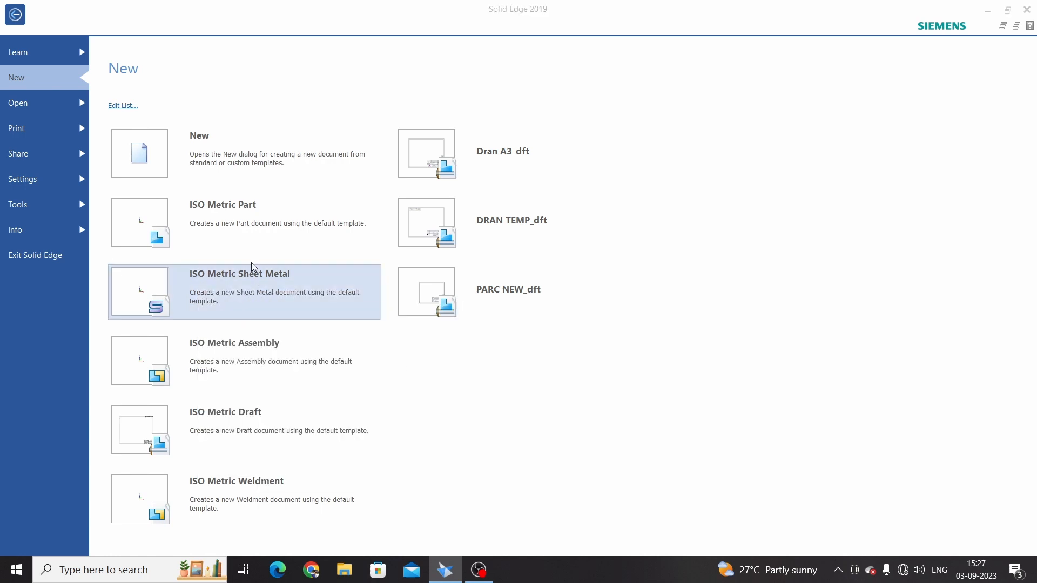
mouse_move(218, 216)
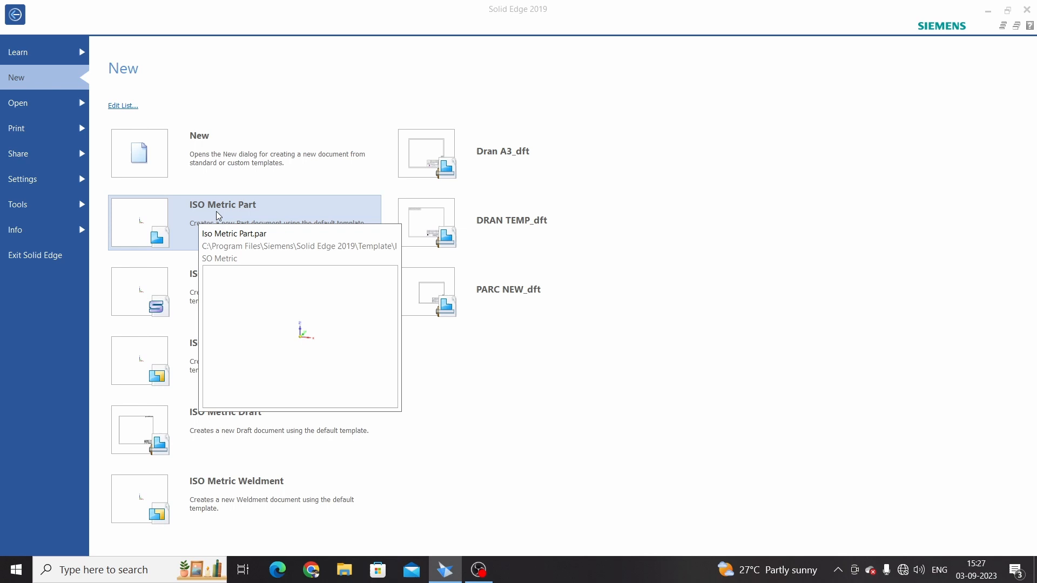
mouse_move(204, 290)
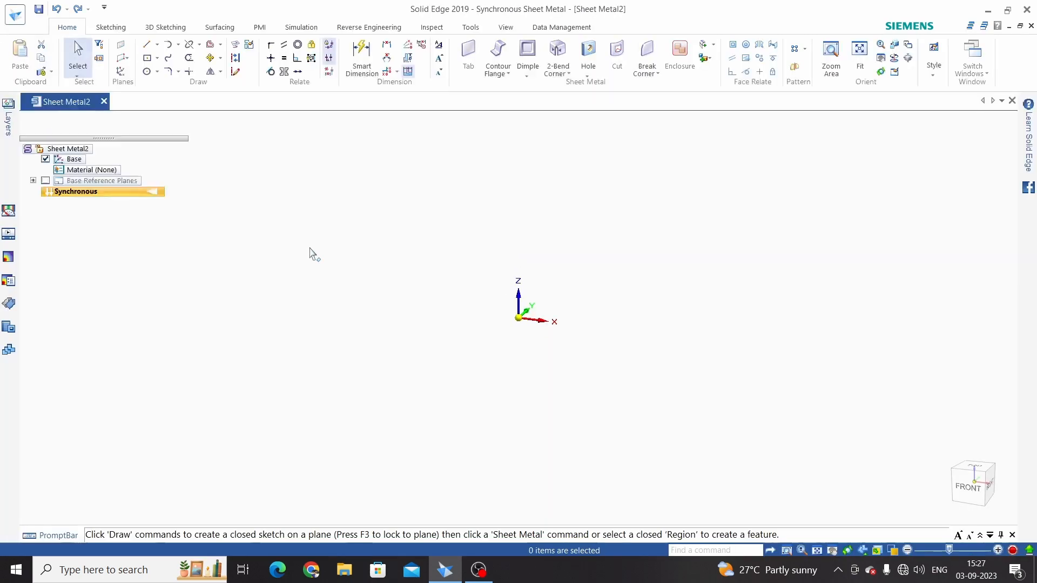
mouse_move(726, 197)
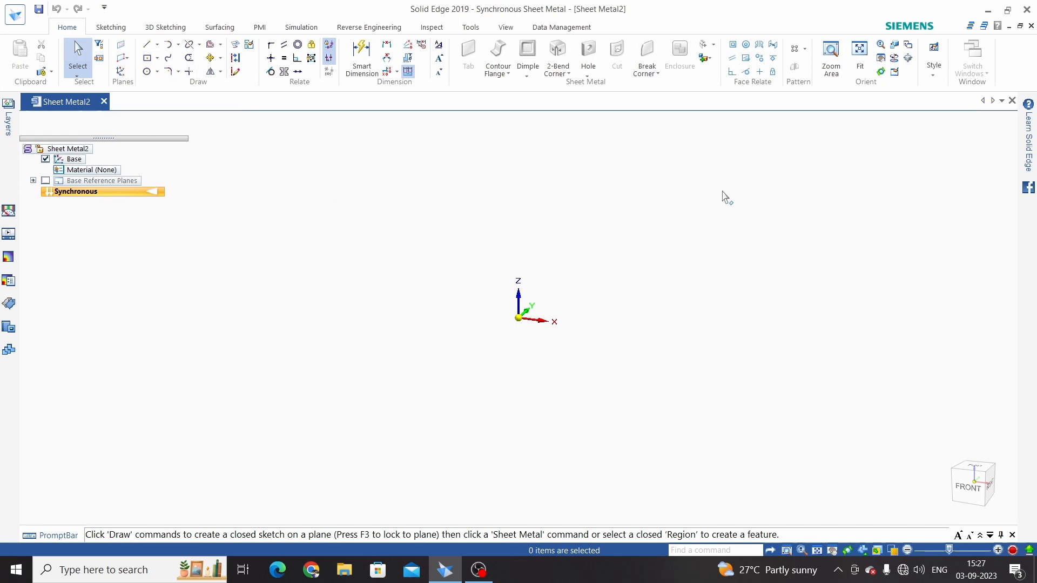
mouse_move(337, 223)
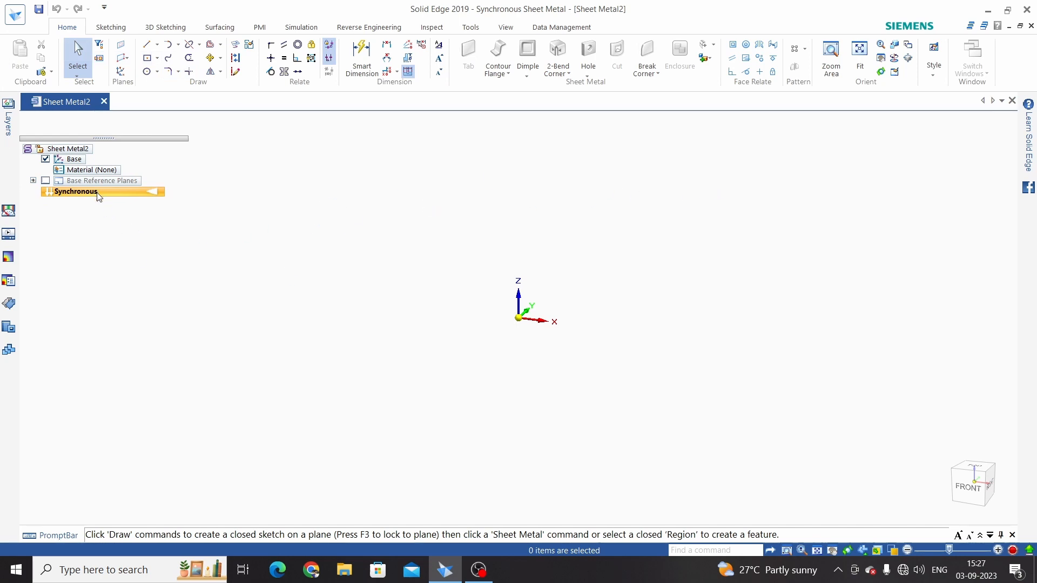
Transition the sheet metal part from Synchronous to Ordered via the PathFinder context menu.
right_click(96, 196)
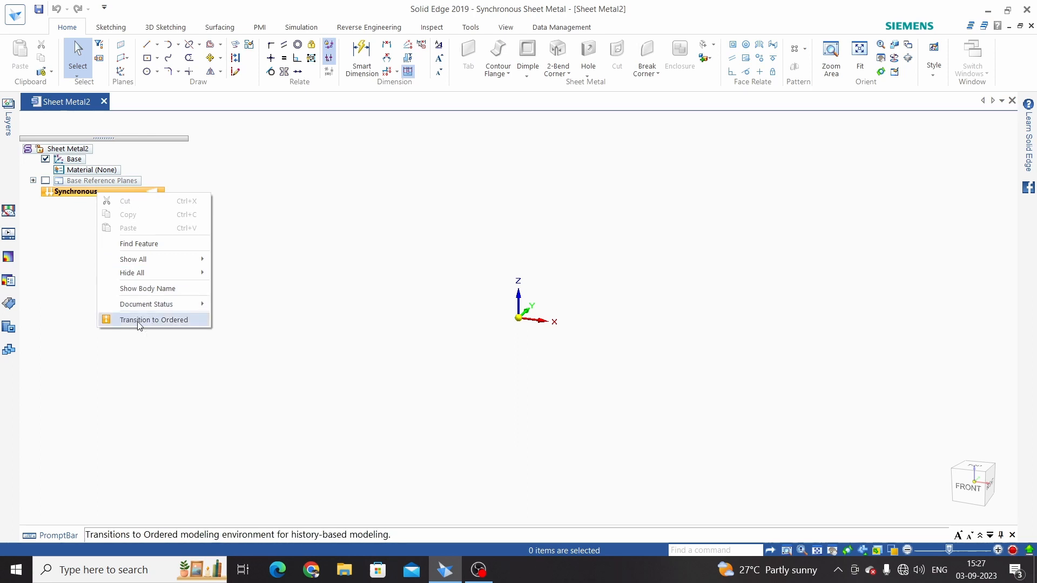
click(154, 320)
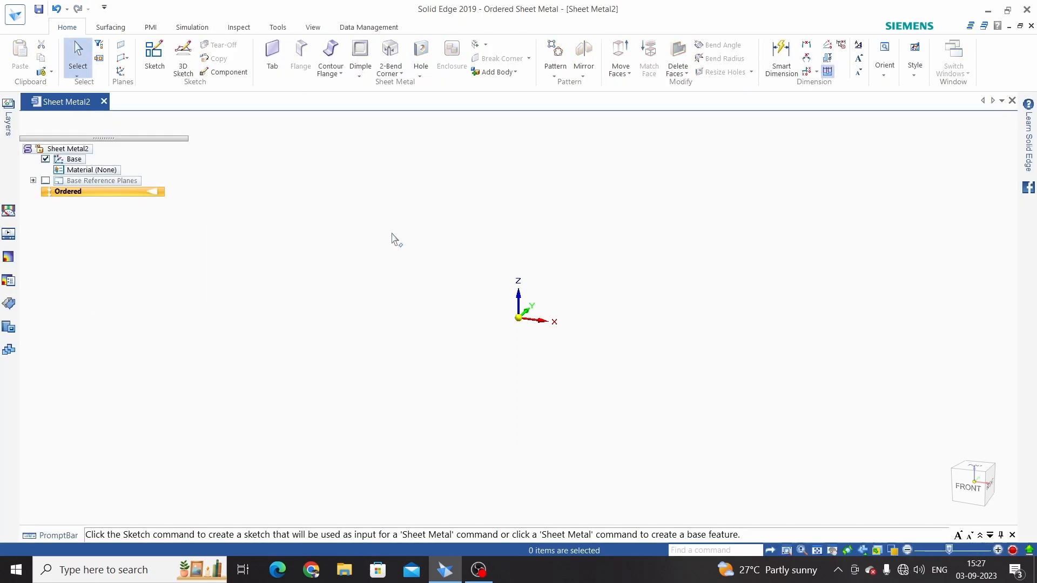
mouse_move(375, 132)
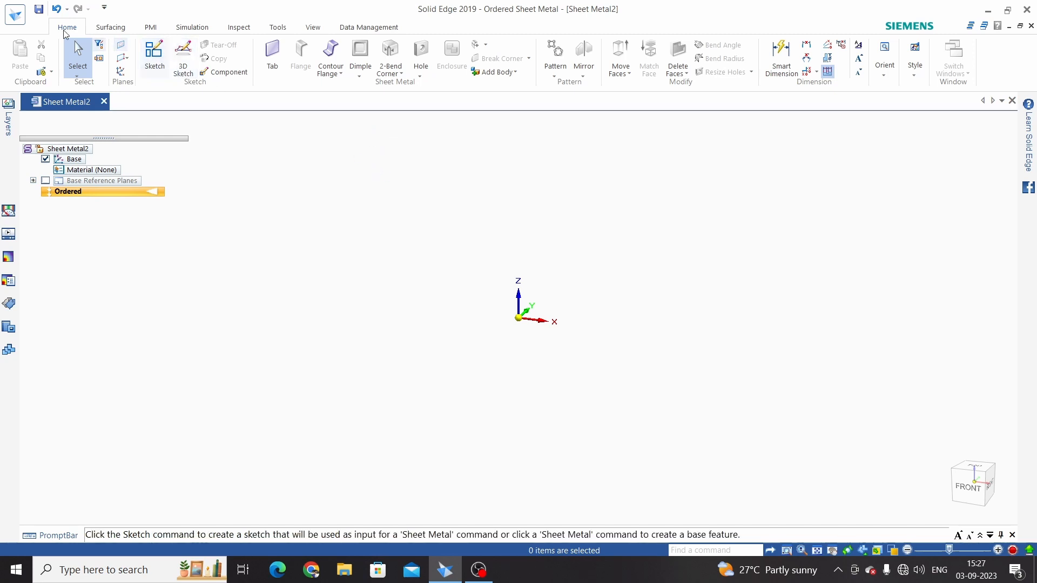
mouse_move(536, 72)
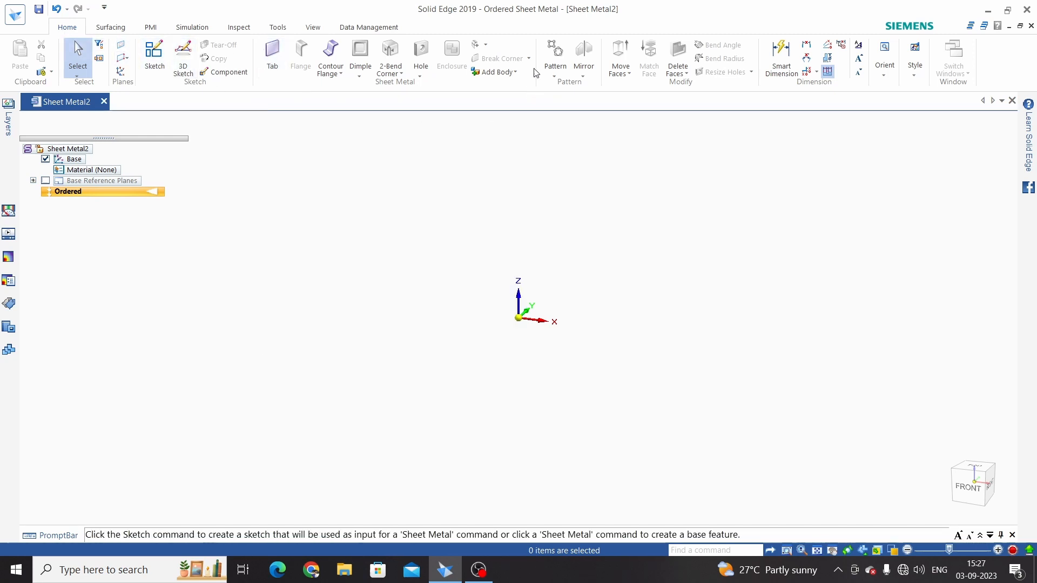
mouse_move(426, 107)
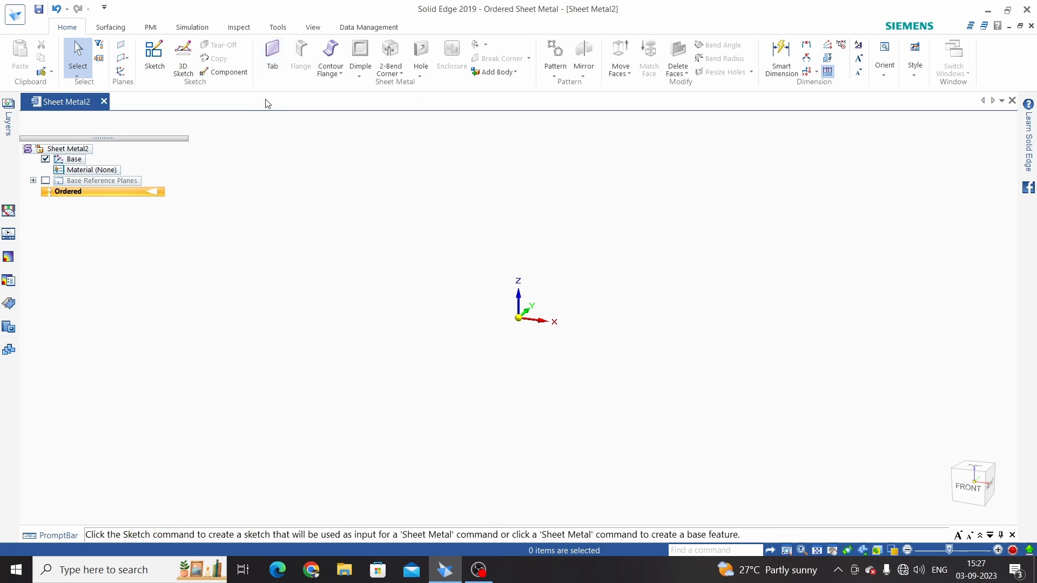
mouse_move(384, 196)
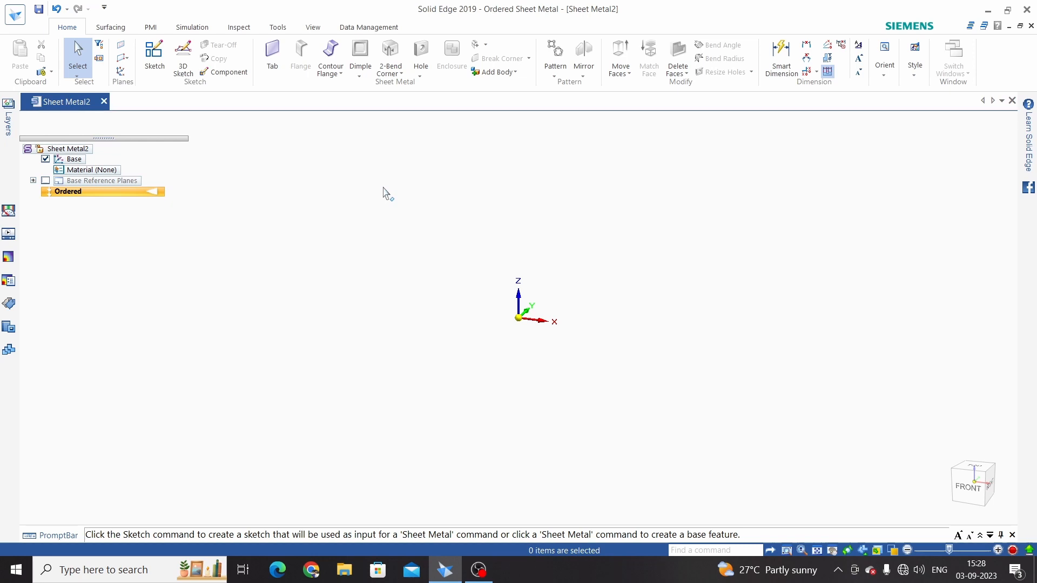
mouse_move(328, 160)
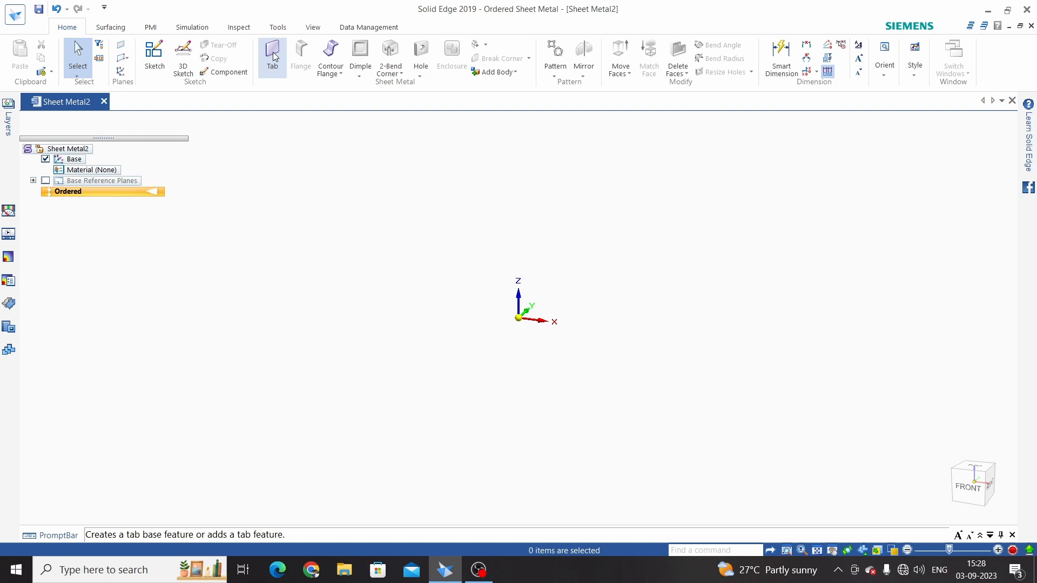
Start a Tab, sketch a Rectangle by Center profile on the top plane and close the sketch.
click(271, 54)
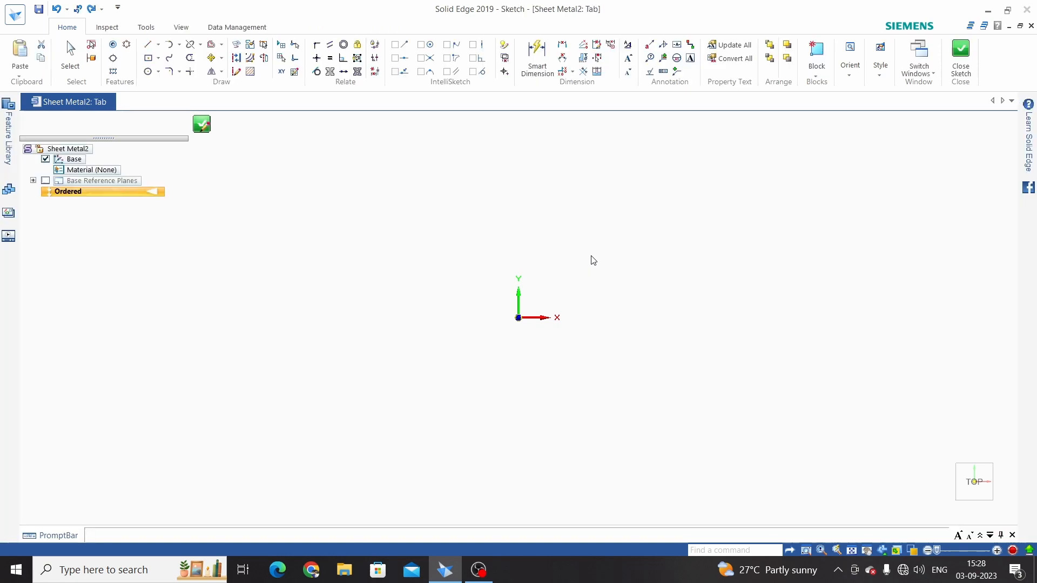
click(149, 59)
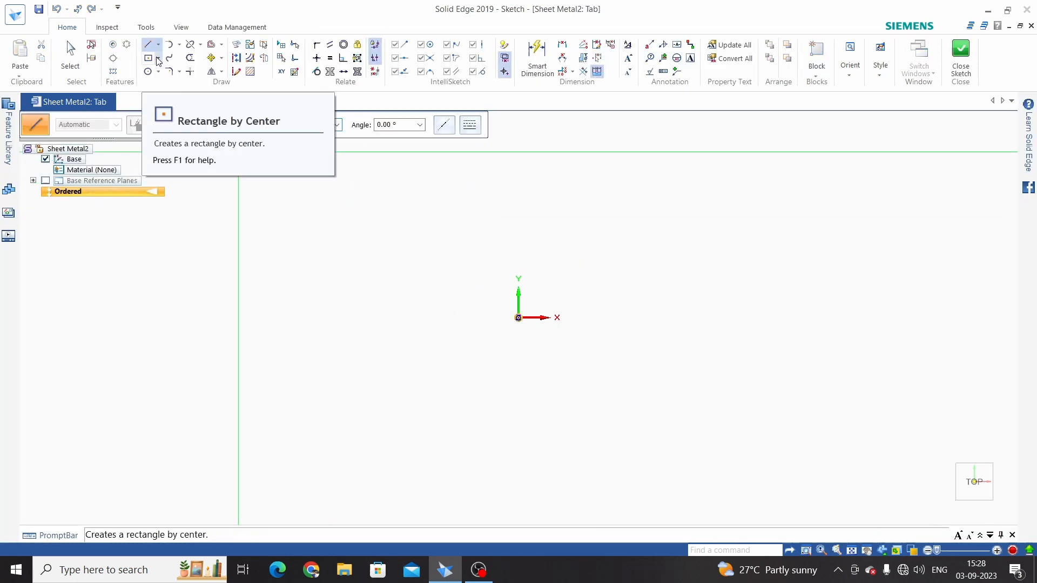
click(148, 58)
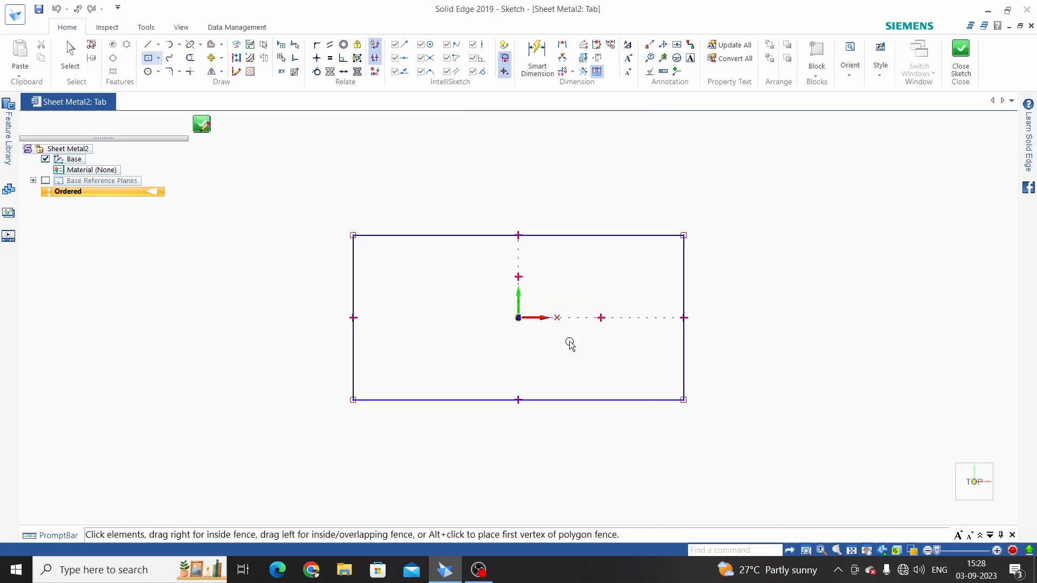
click(537, 59)
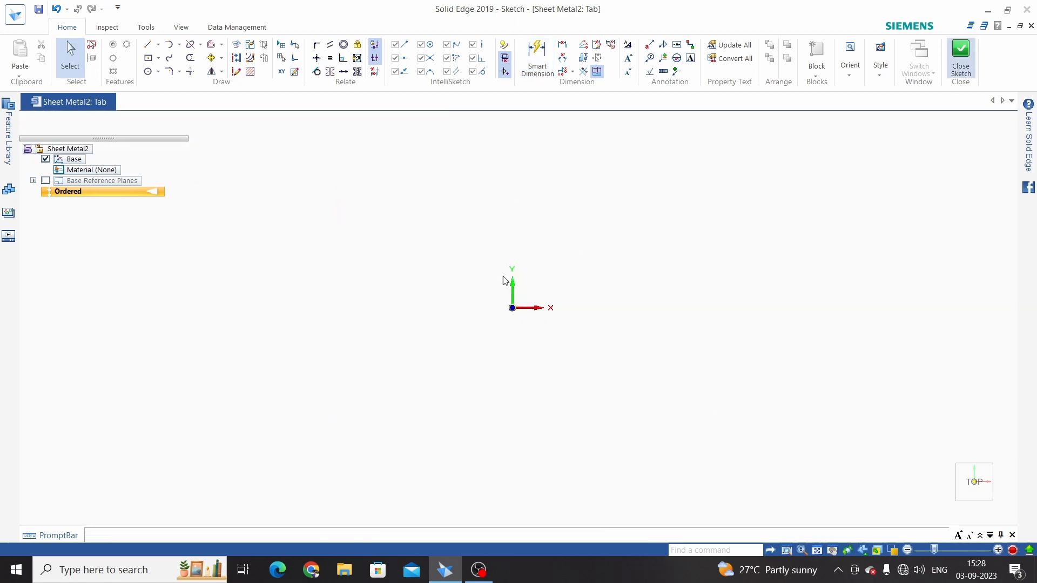
click(959, 59)
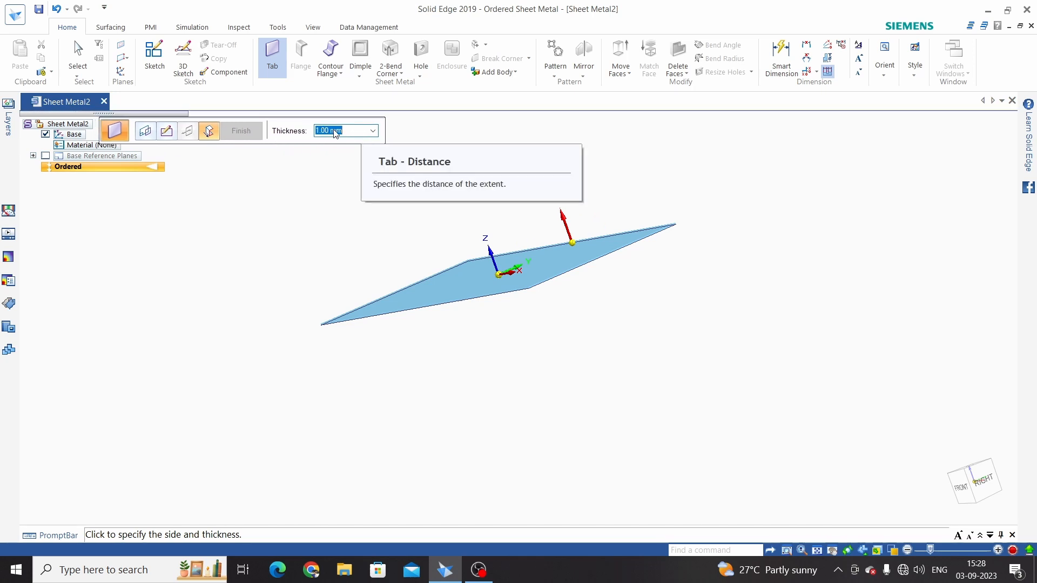
Finish Tab 1 as a 3 mm thick 300 by 150 plate and leave the command.
text(3)
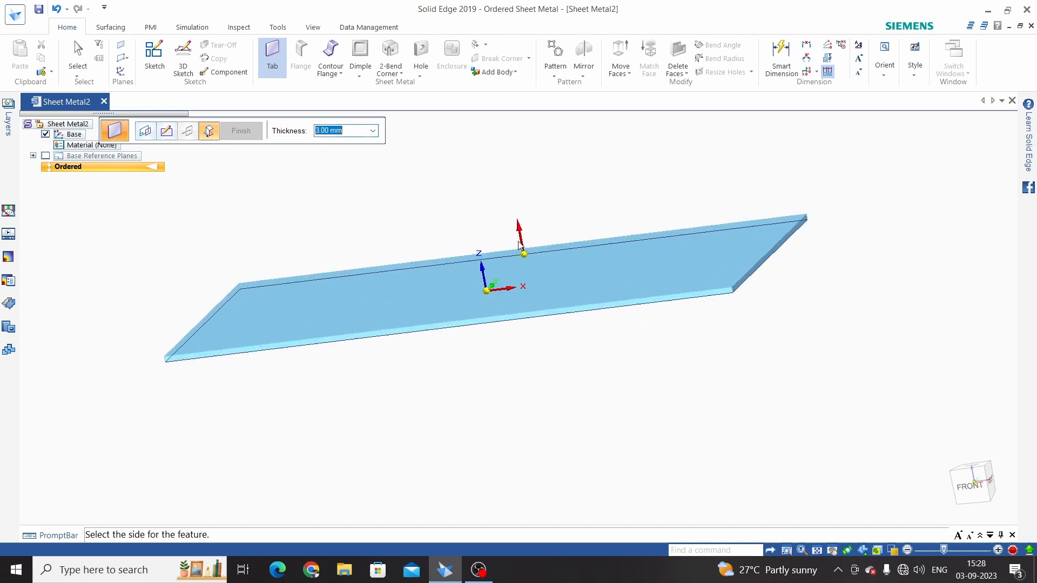
mouse_move(517, 202)
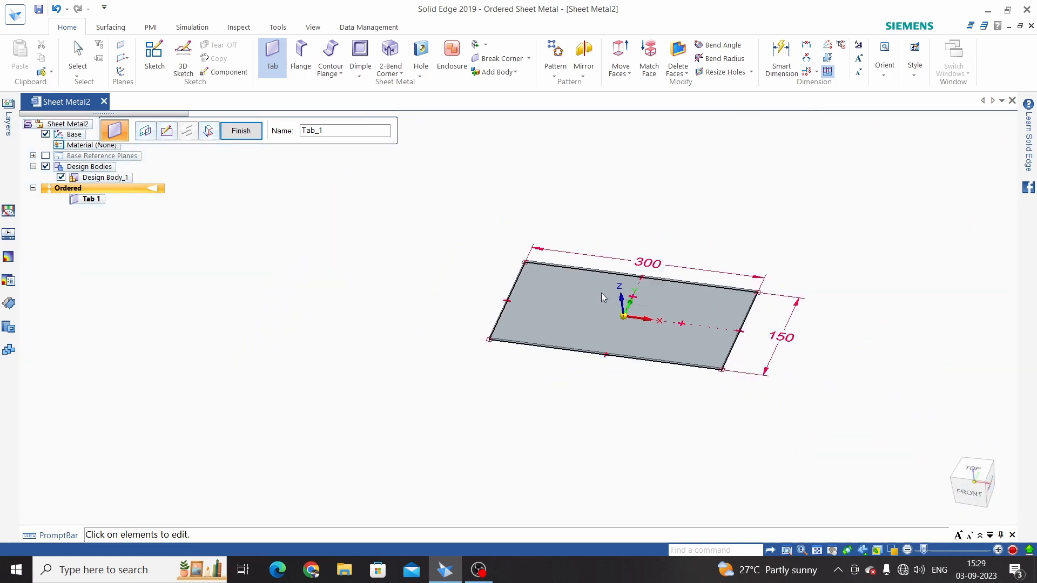
click(241, 131)
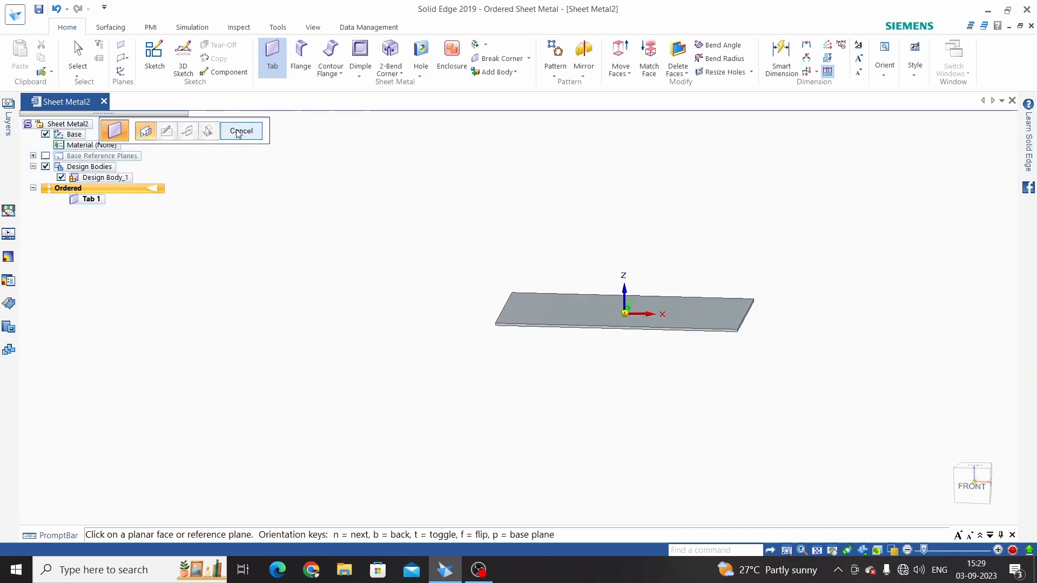
click(241, 130)
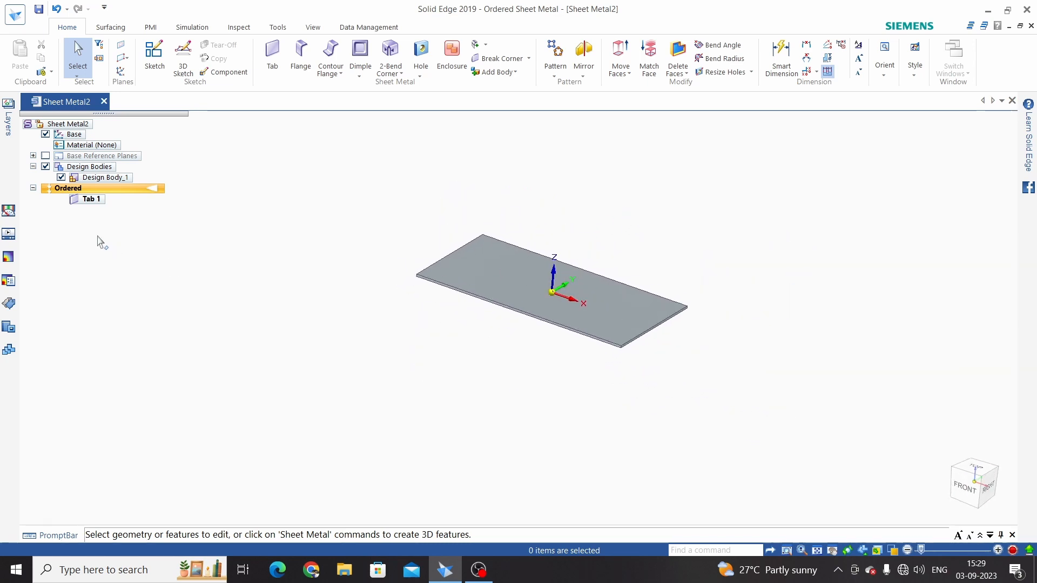
Edit Tab 1's definition and raise its thickness from 3 mm to 5 mm.
click(91, 199)
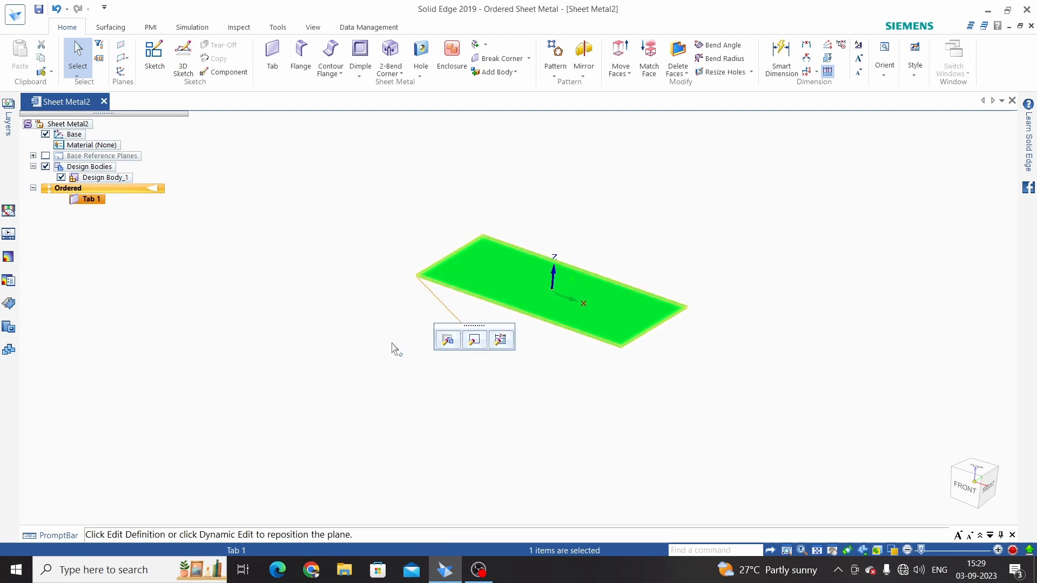
mouse_move(447, 338)
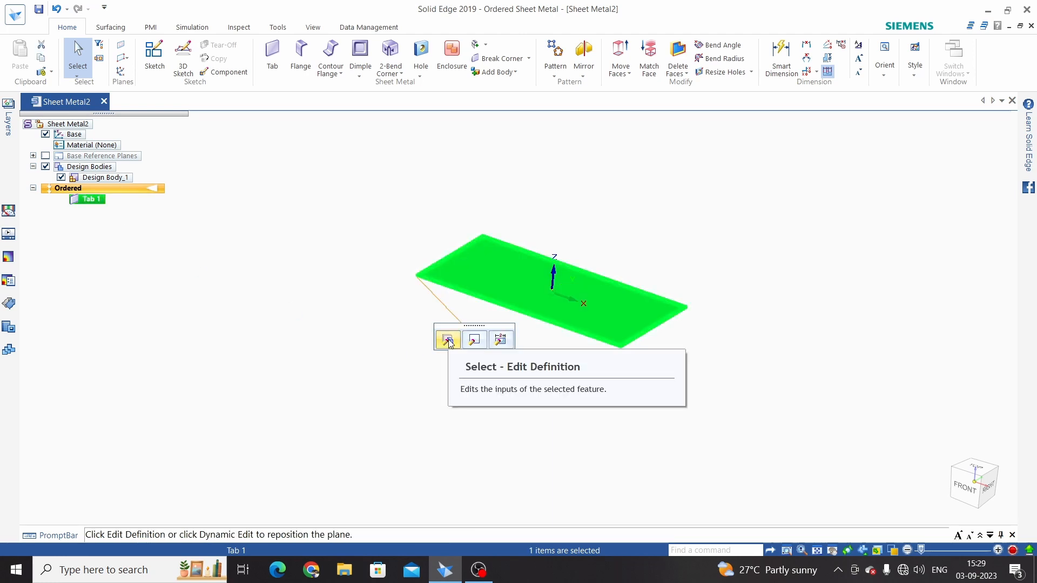
click(448, 340)
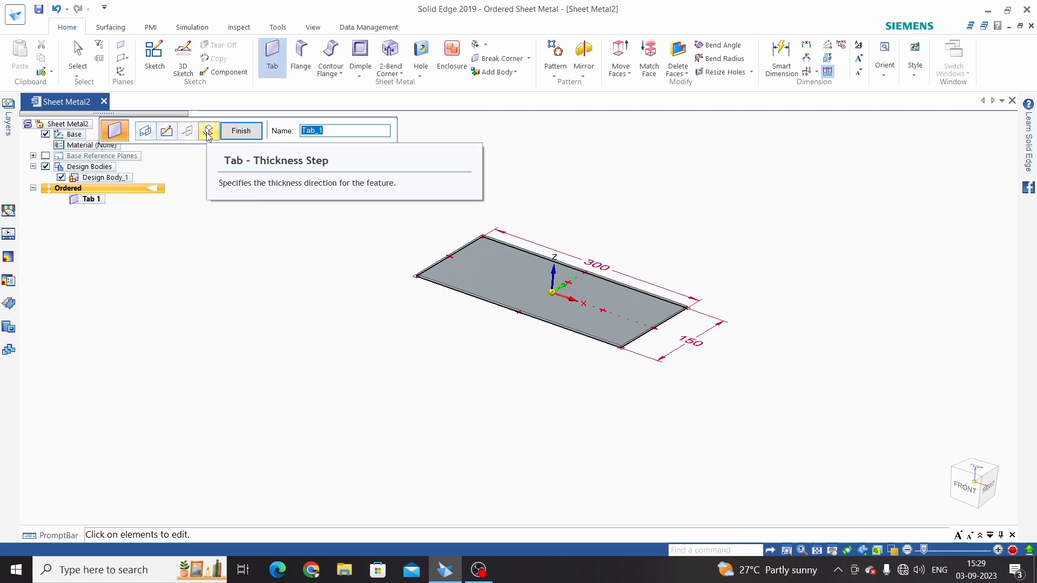
click(209, 131)
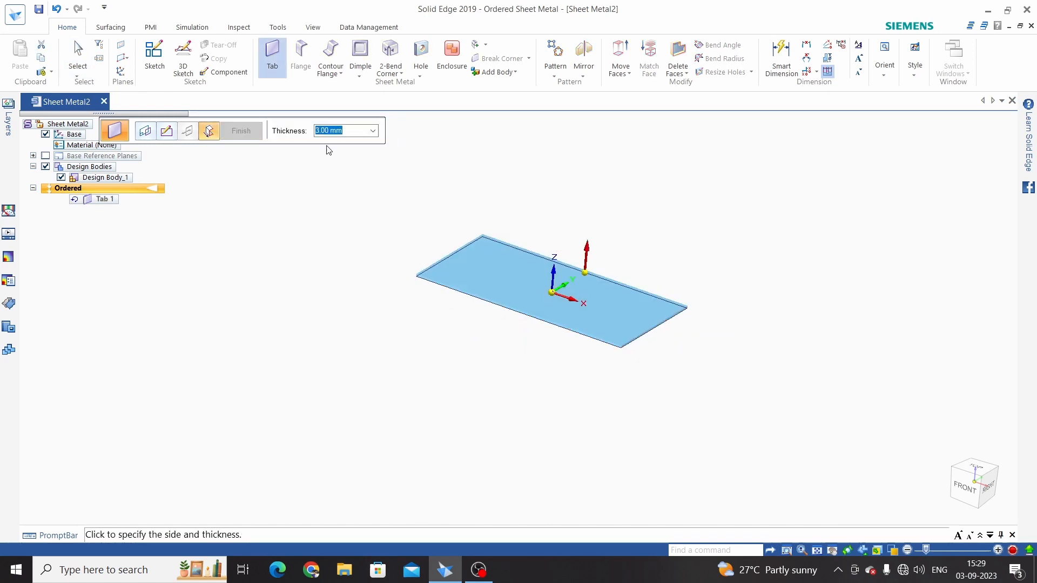
text(5)
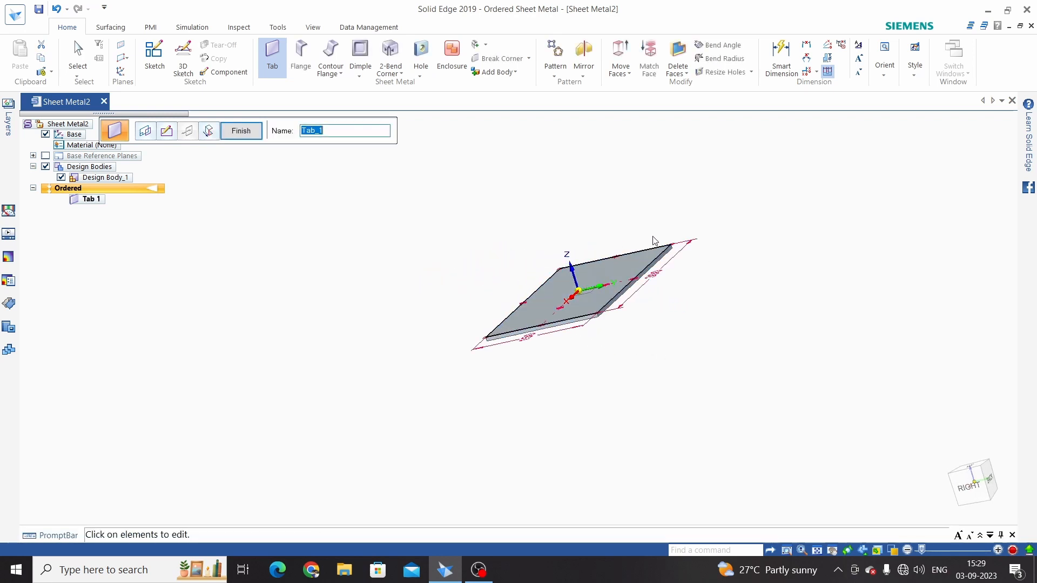
click(241, 131)
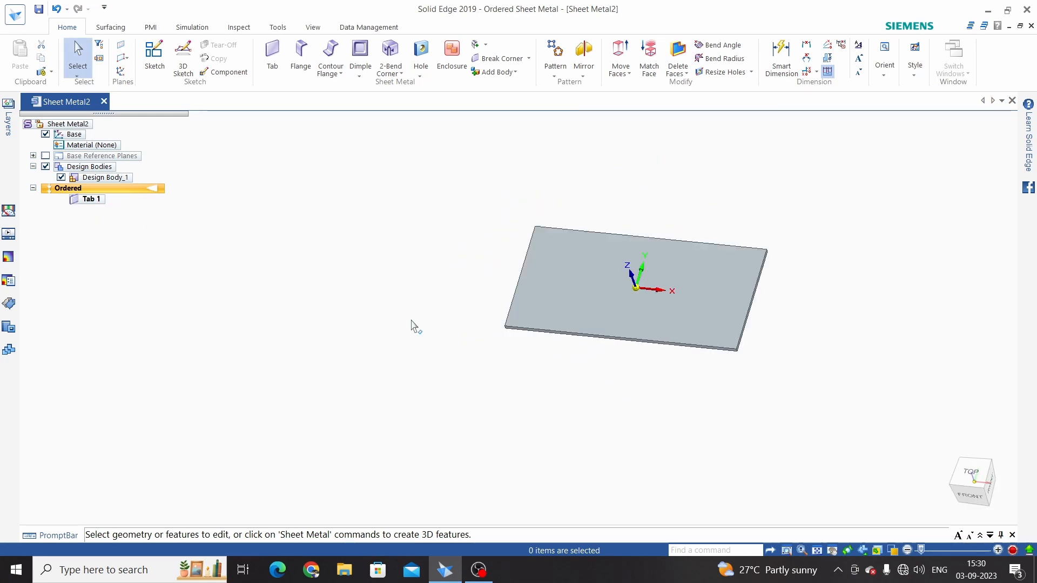
mouse_move(659, 181)
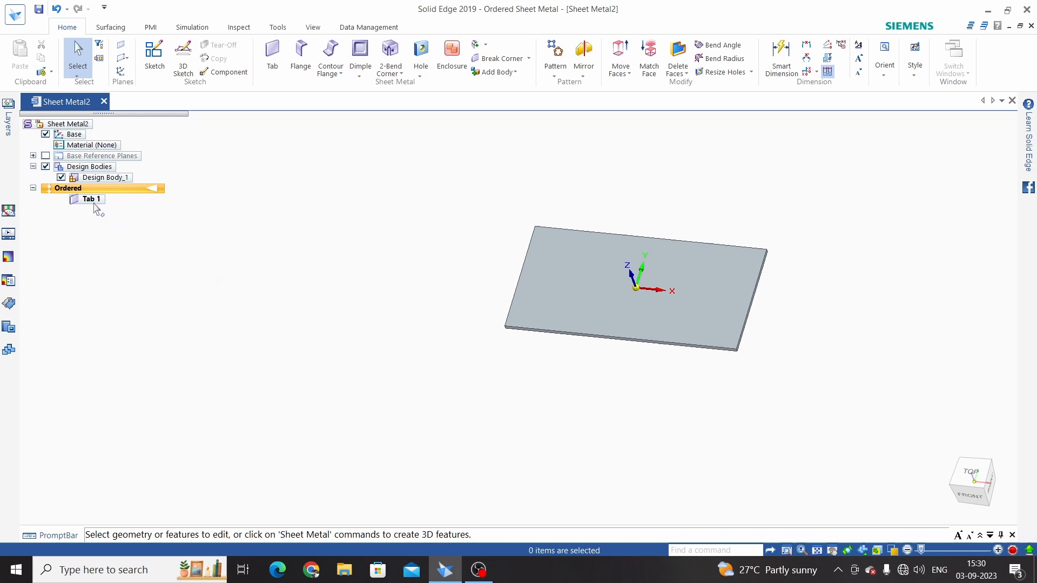
Edit Tab 1's profile: add a Ø500 circle, turn the rectangle chain into construction, and close the sketch.
click(91, 198)
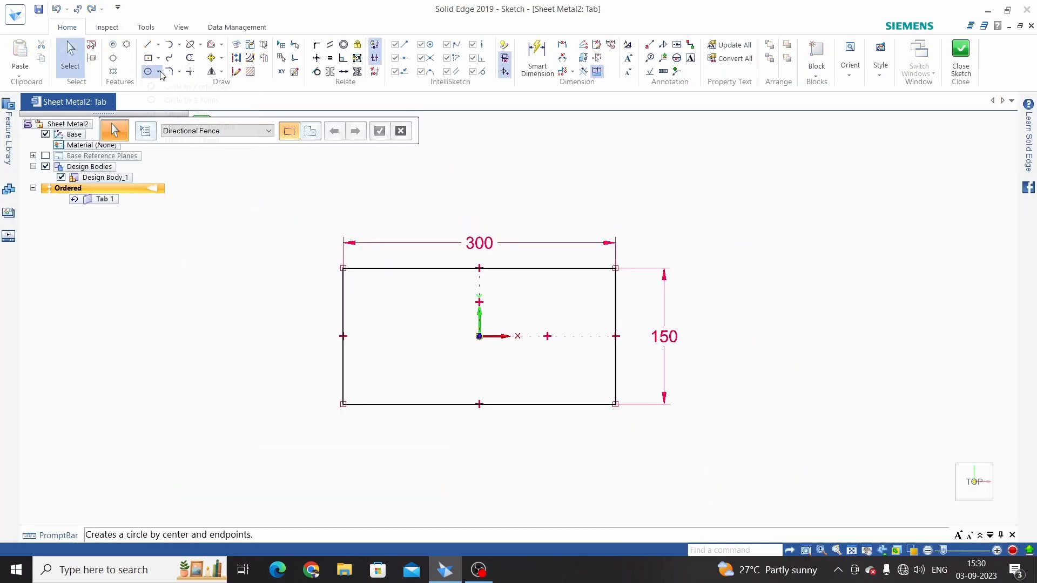
click(148, 71)
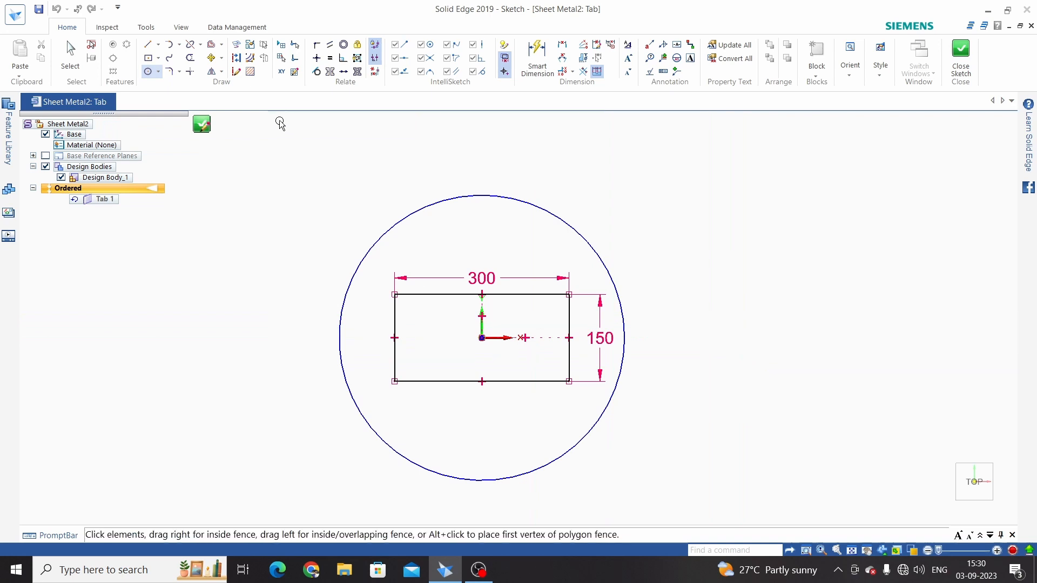
click(236, 57)
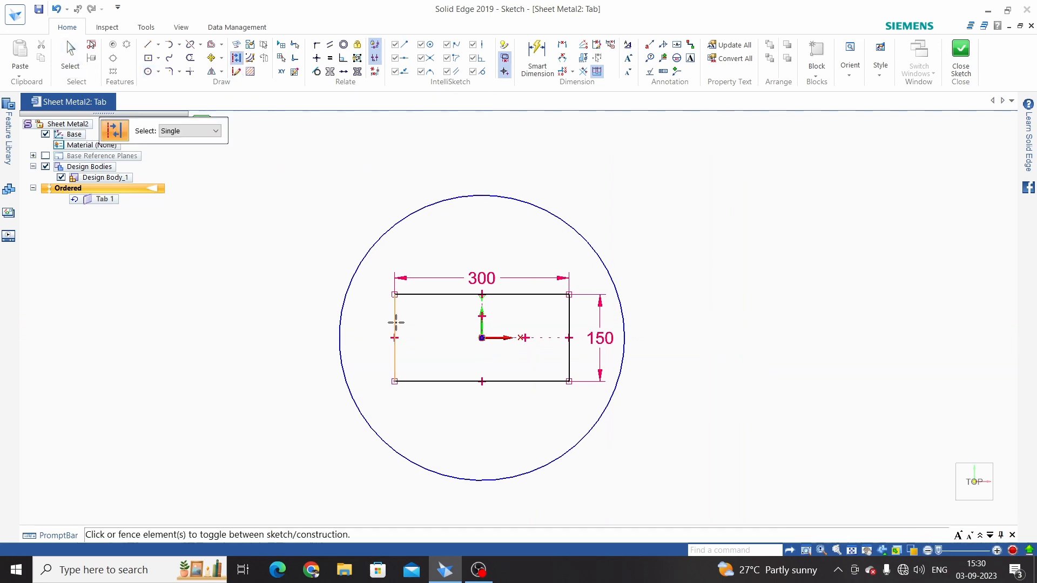
click(215, 130)
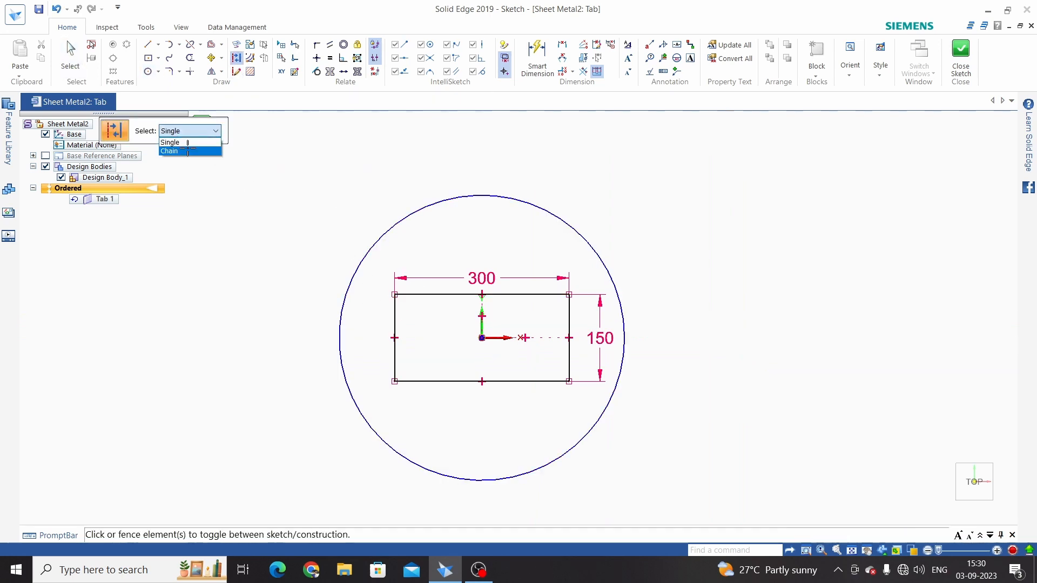
click(170, 151)
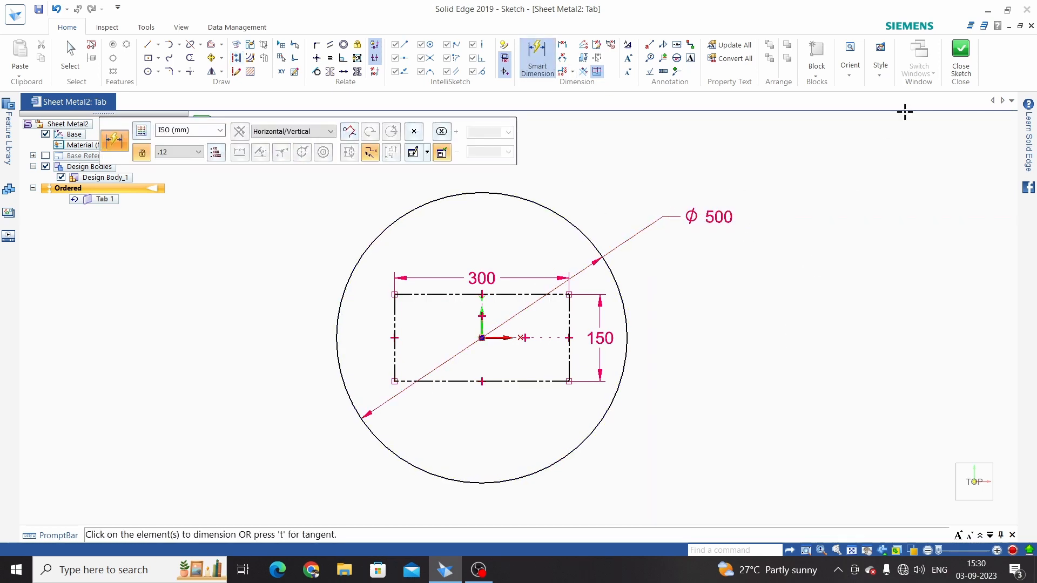
click(960, 60)
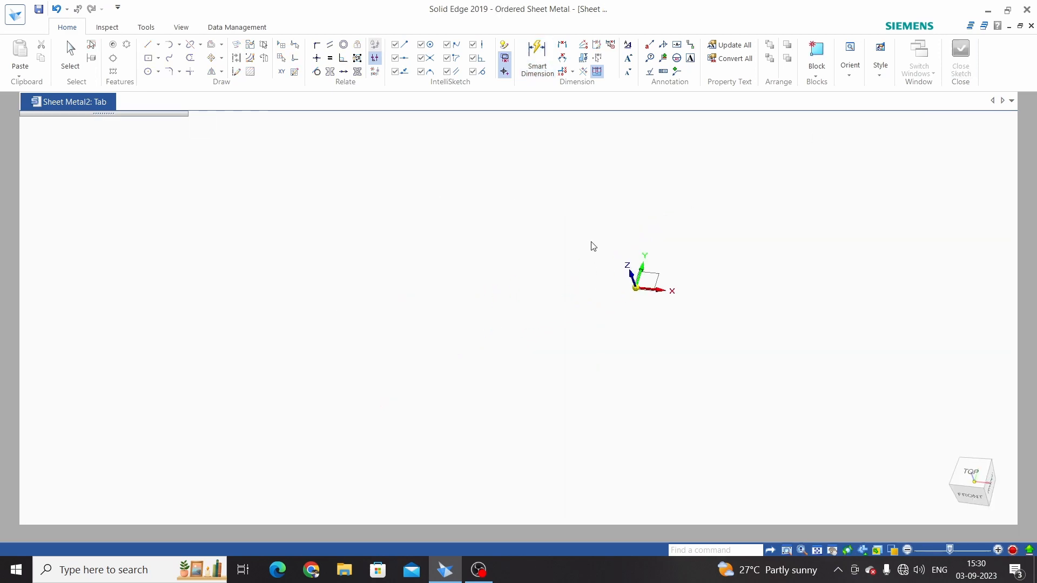